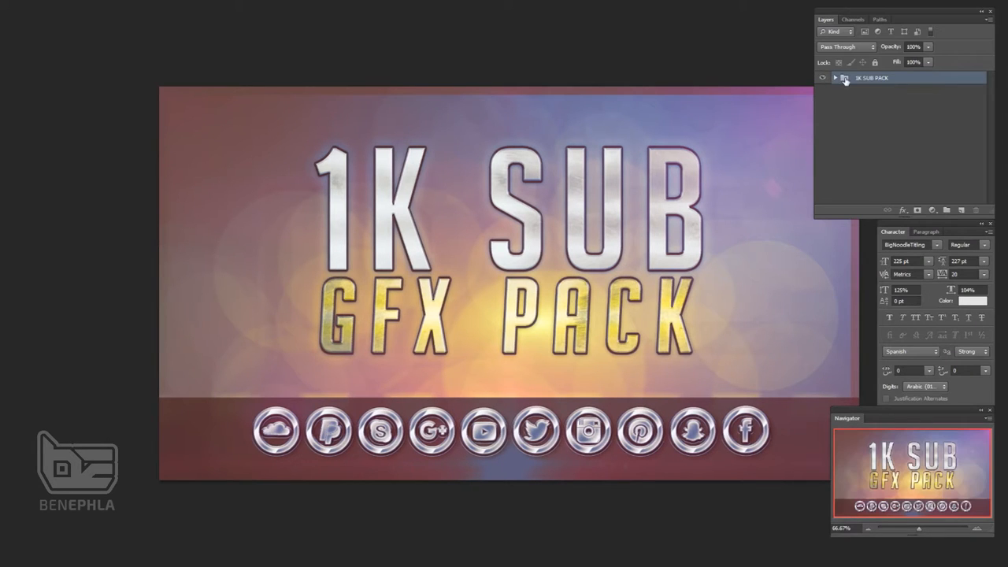
Step: Expand the 1K SUB PACK group to reveal its EXAMPLES, HOW TO USE, GRADIENT and [ASSETS] folders
click(835, 77)
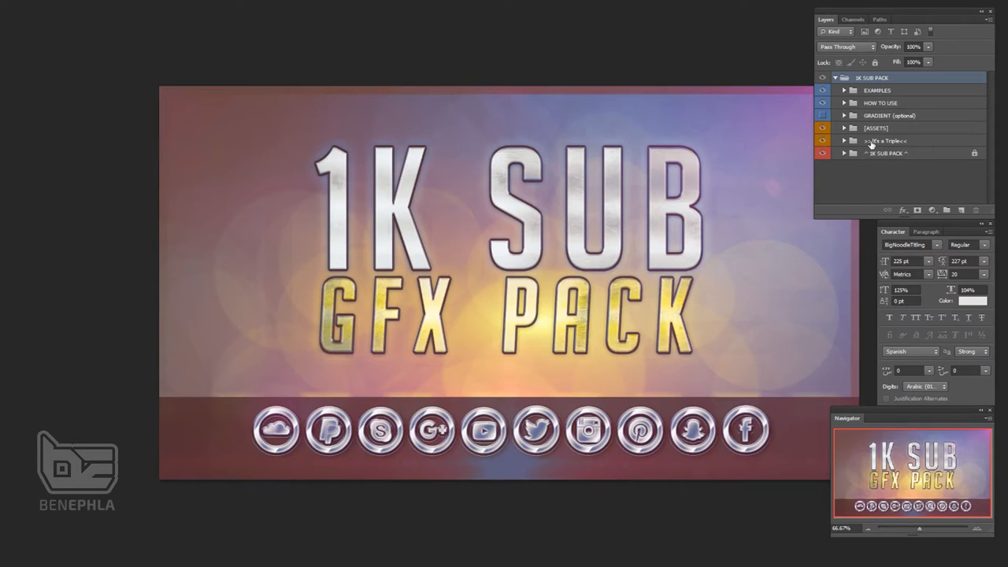
mouse_move(882, 145)
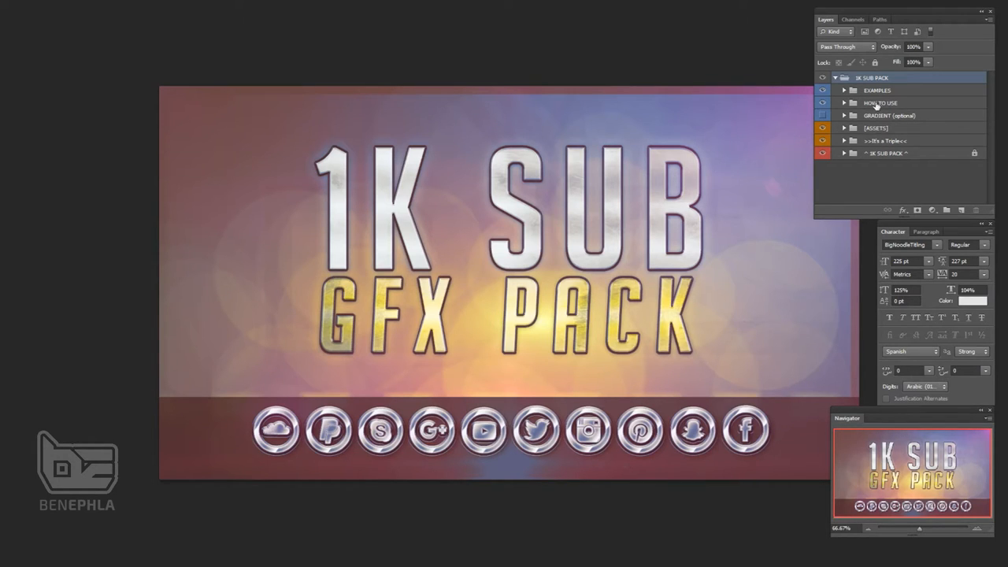
Step: Show the HOW TO USE instructions, then reveal the EXAMPLES folder's BATTLEFIELD MONTAGE banner
click(822, 103)
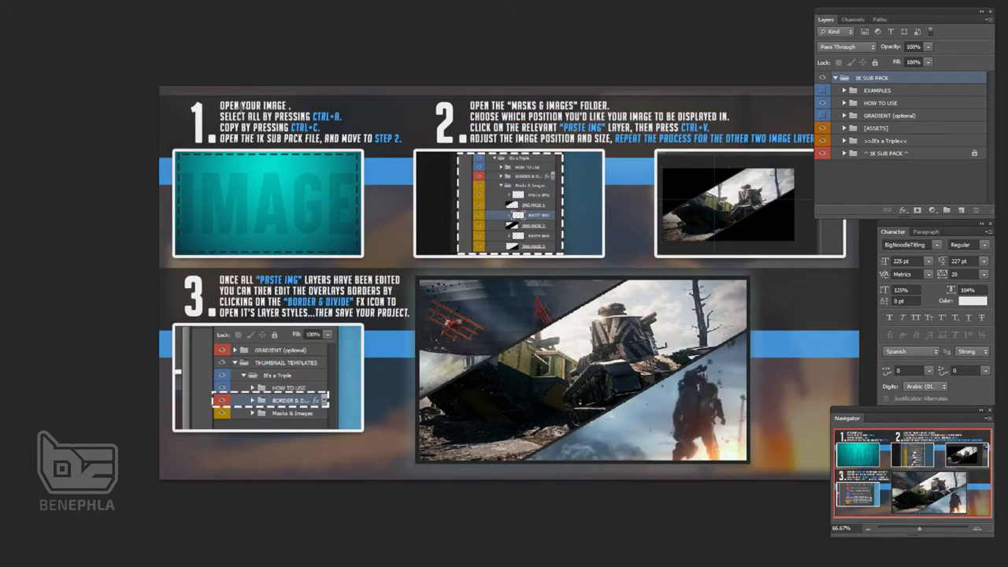
mouse_move(227, 72)
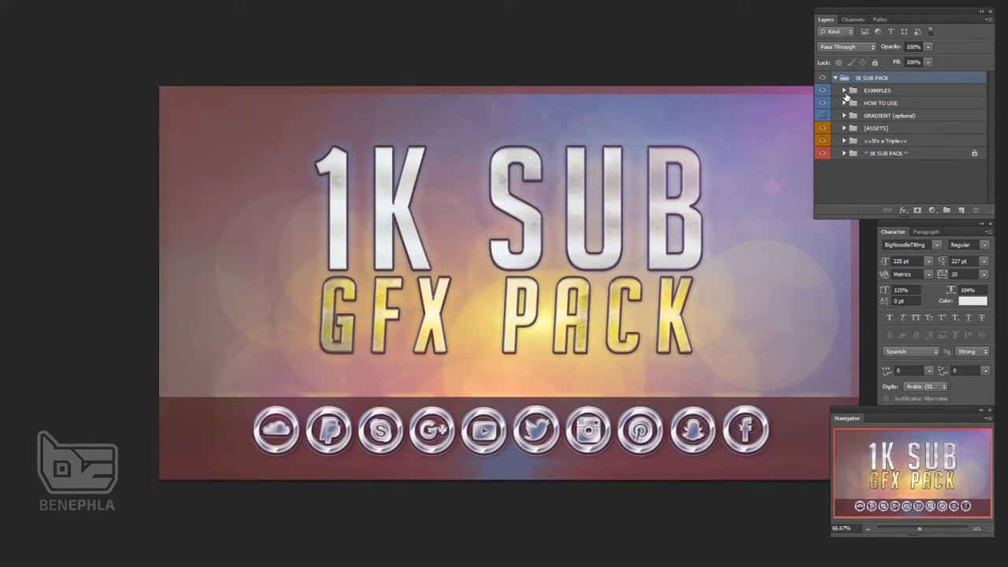
click(845, 90)
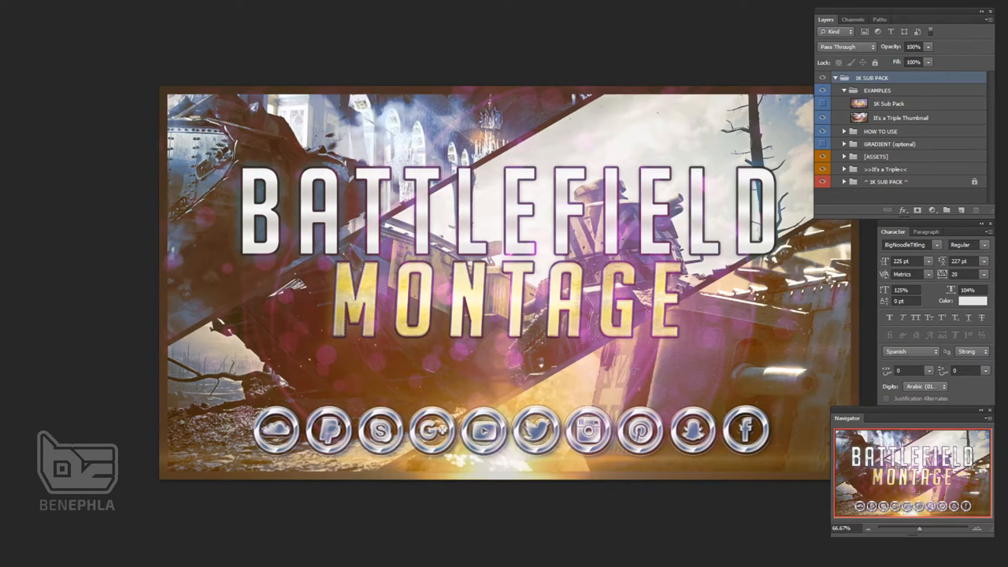
mouse_move(696, 97)
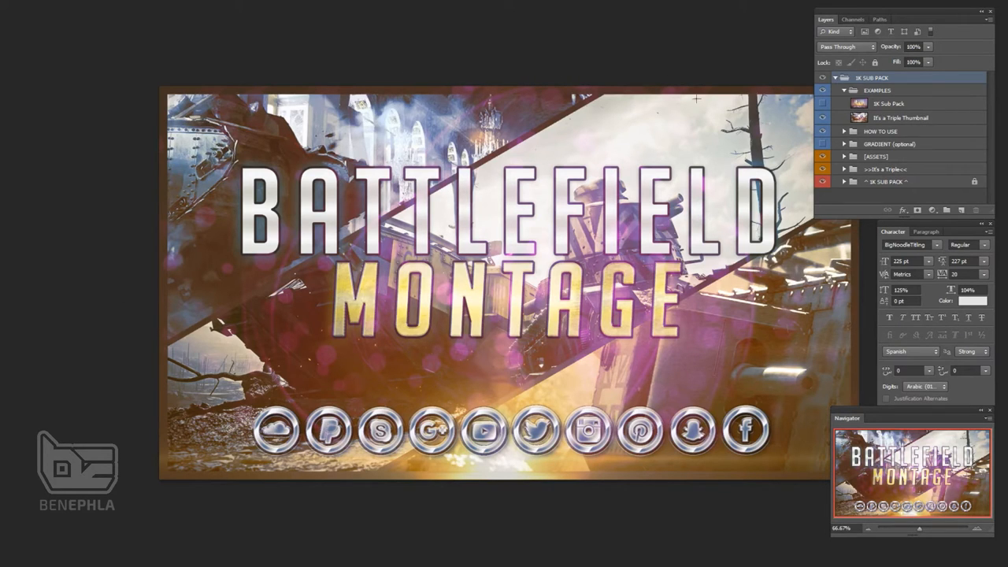
mouse_move(684, 196)
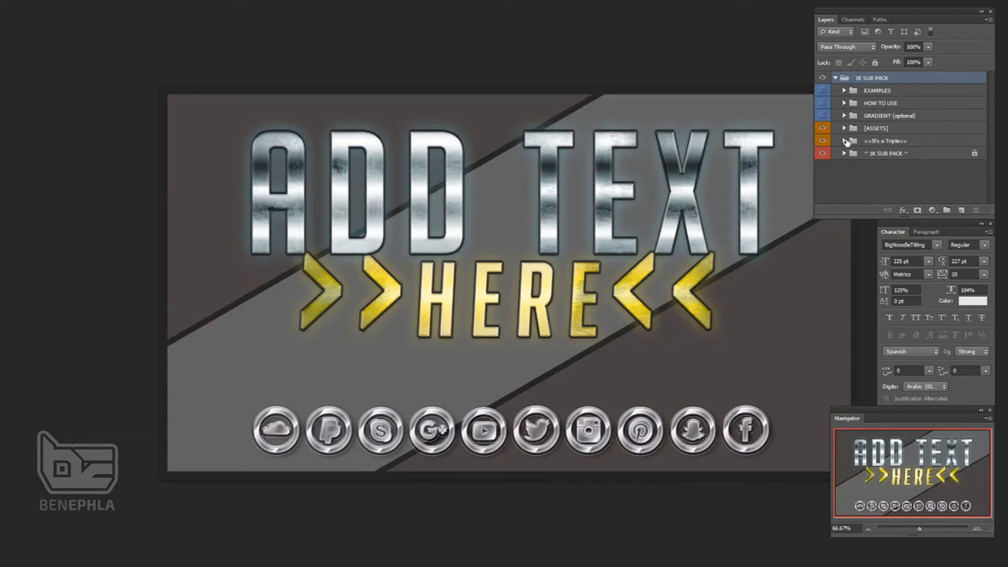
Step: Hide the ADD TEXT HERE title lettering and list the Social Icons layers inside [ASSETS]
click(845, 153)
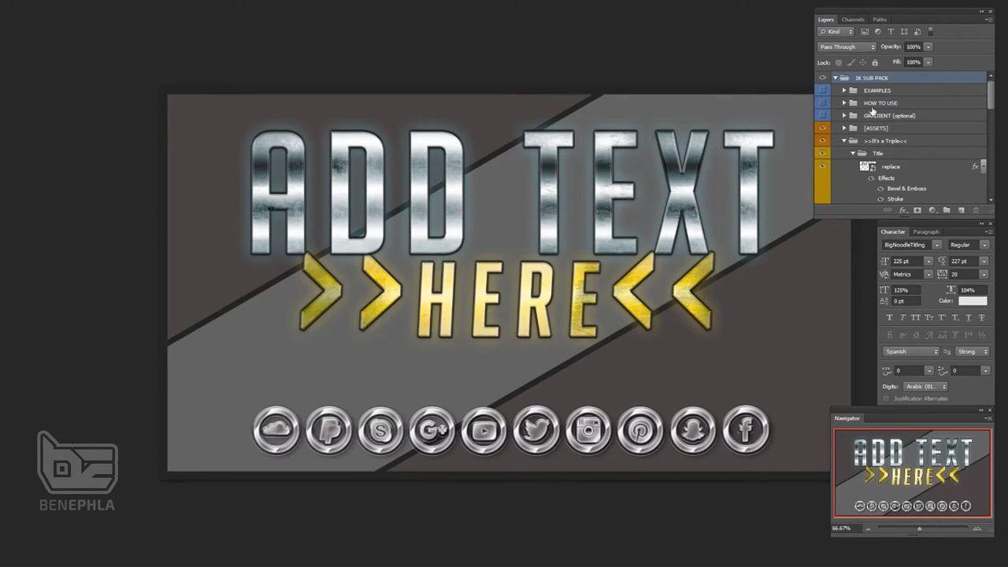
click(823, 154)
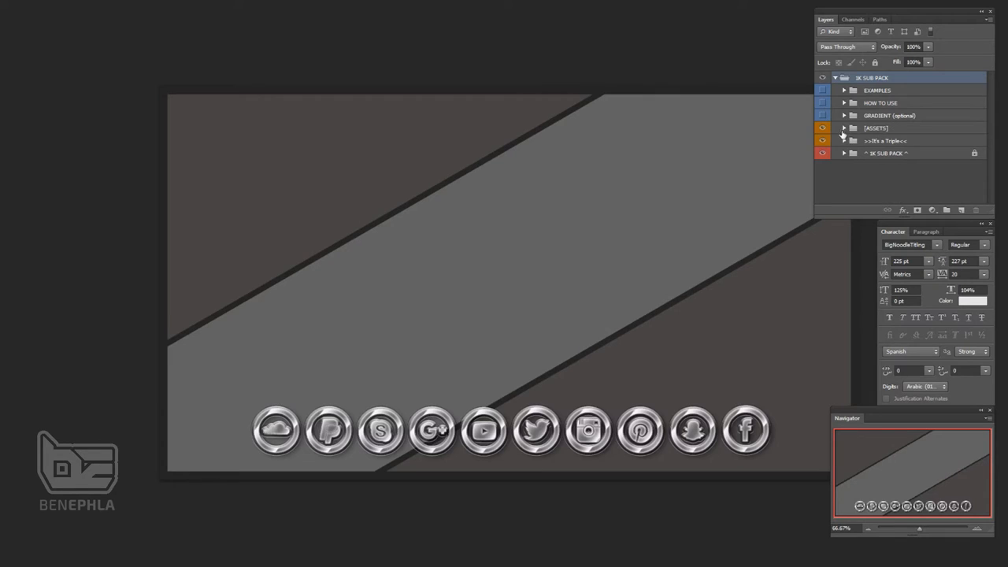
click(844, 128)
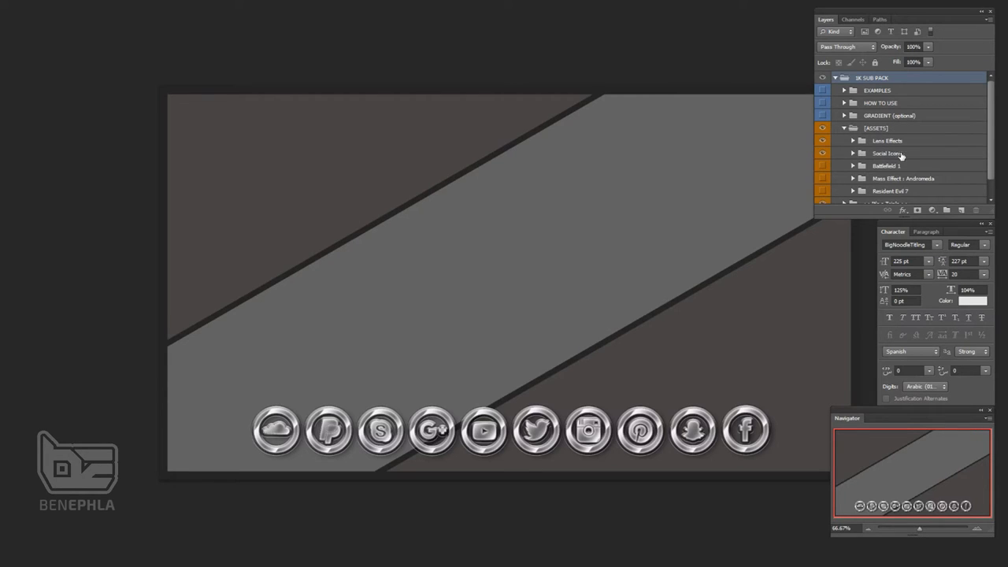
click(854, 153)
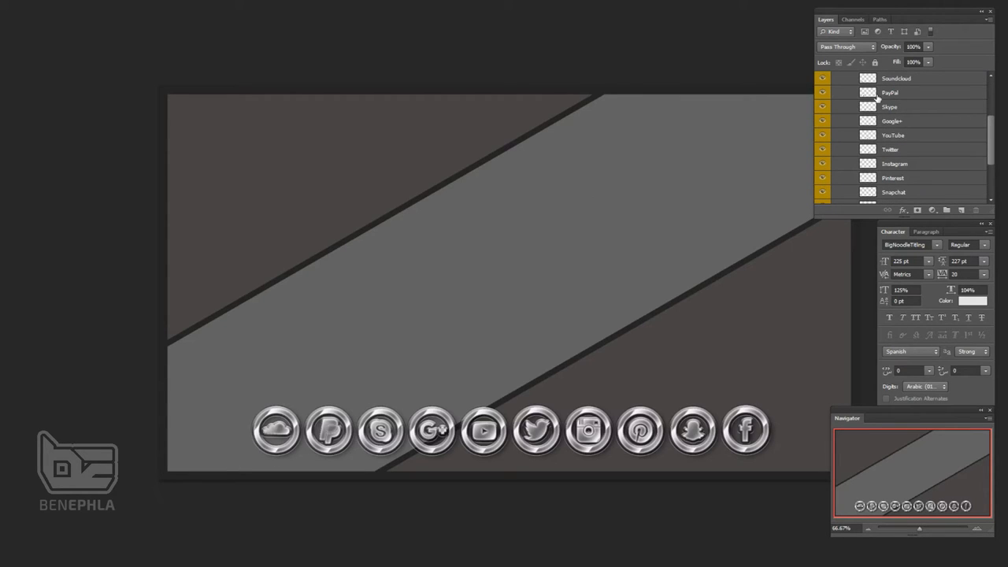
mouse_move(750, 107)
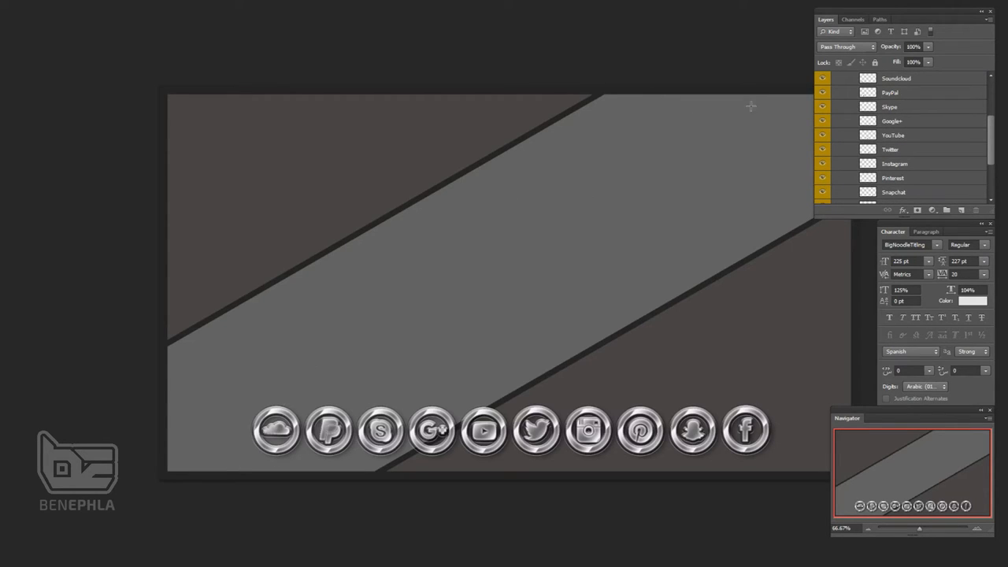
mouse_move(882, 116)
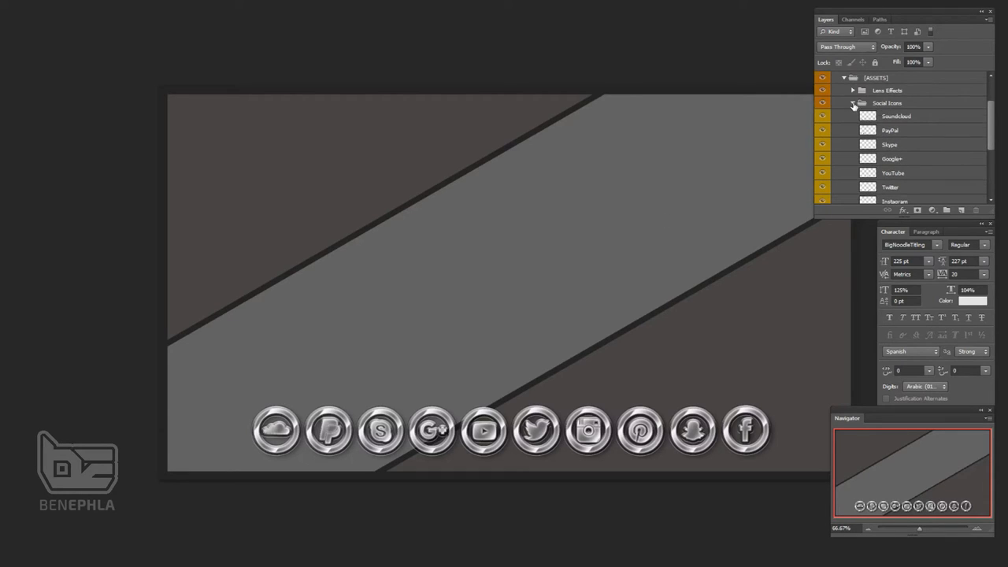
Step: Shift a lens effect's bokeh from pink to golden yellow via Hue/Saturation, then collapse Lens Effects
click(853, 104)
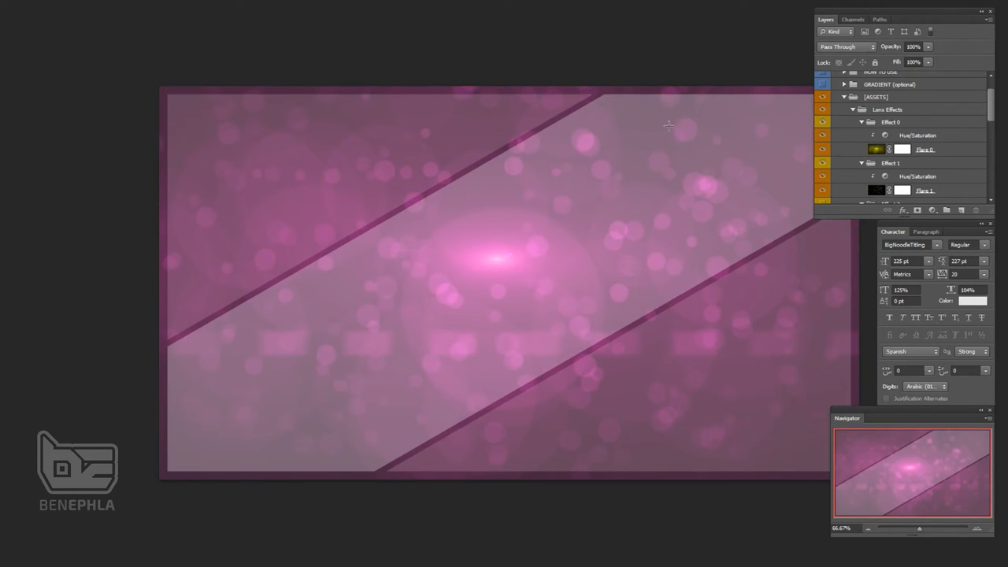
mouse_move(799, 141)
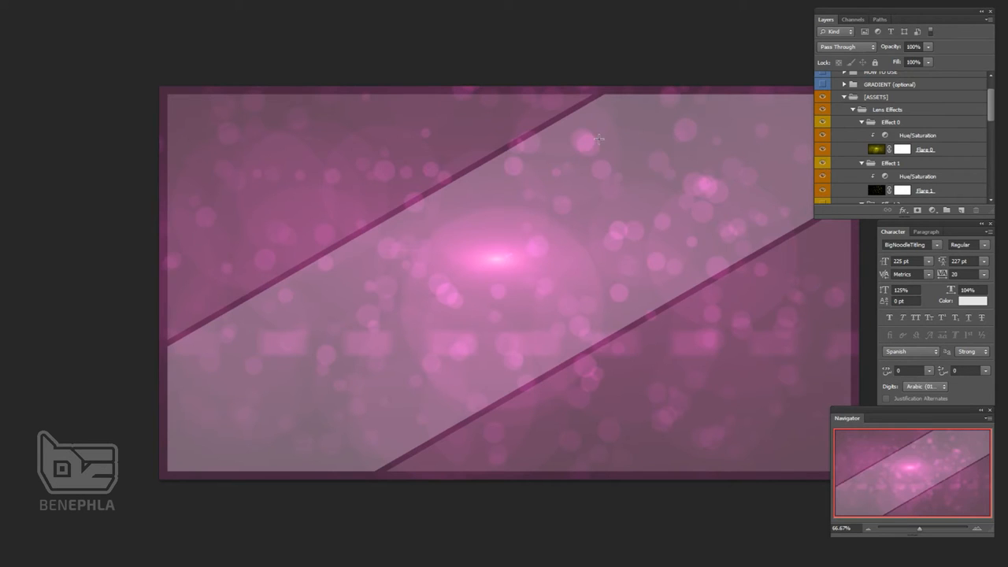
mouse_move(474, 233)
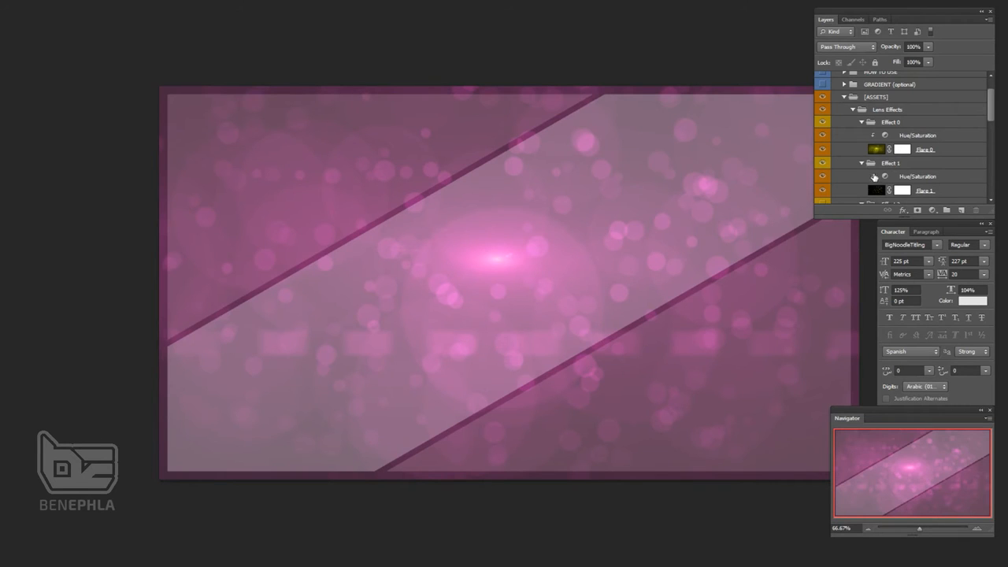
click(890, 162)
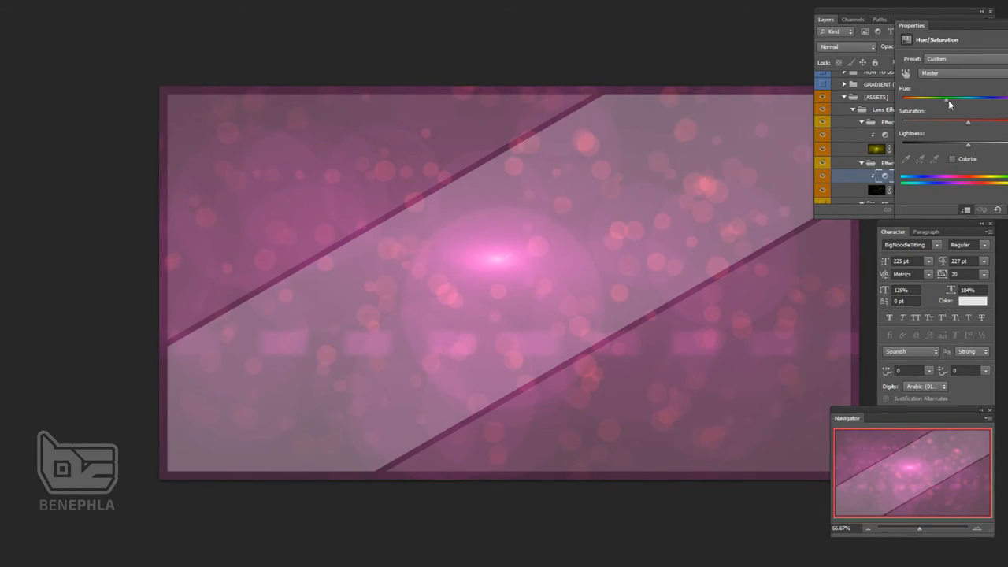
drag(948, 98, 967, 97)
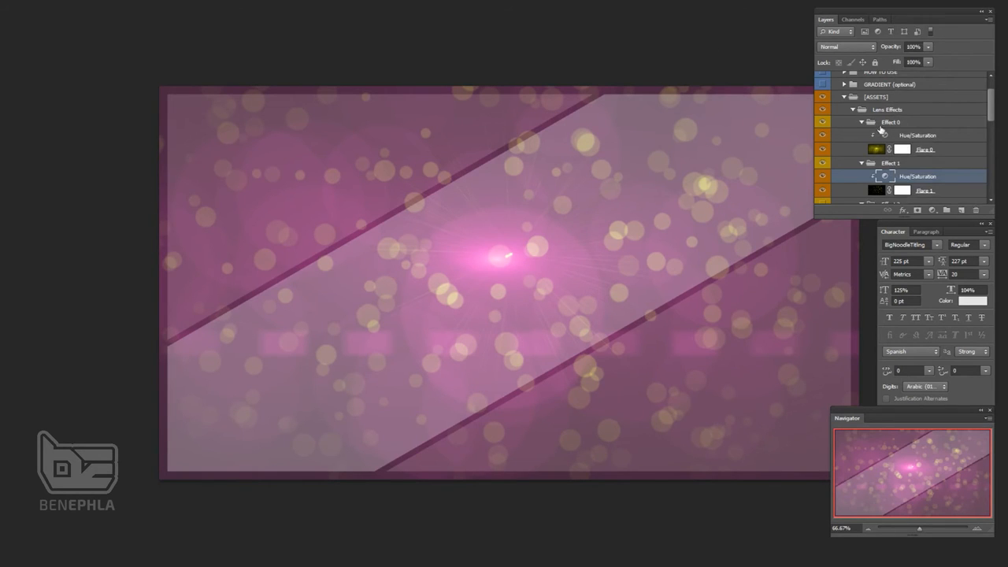
scroll(down, 3)
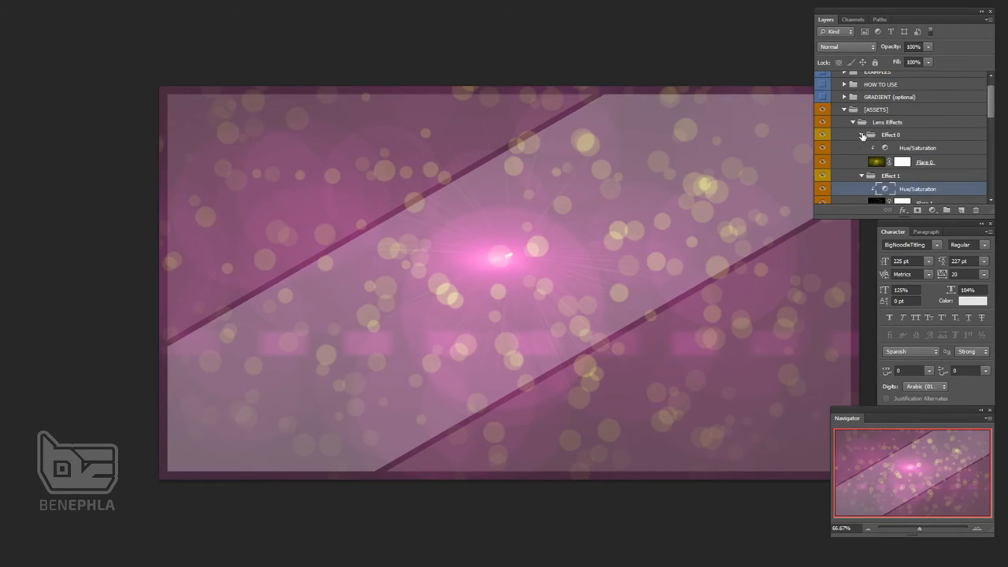
click(852, 123)
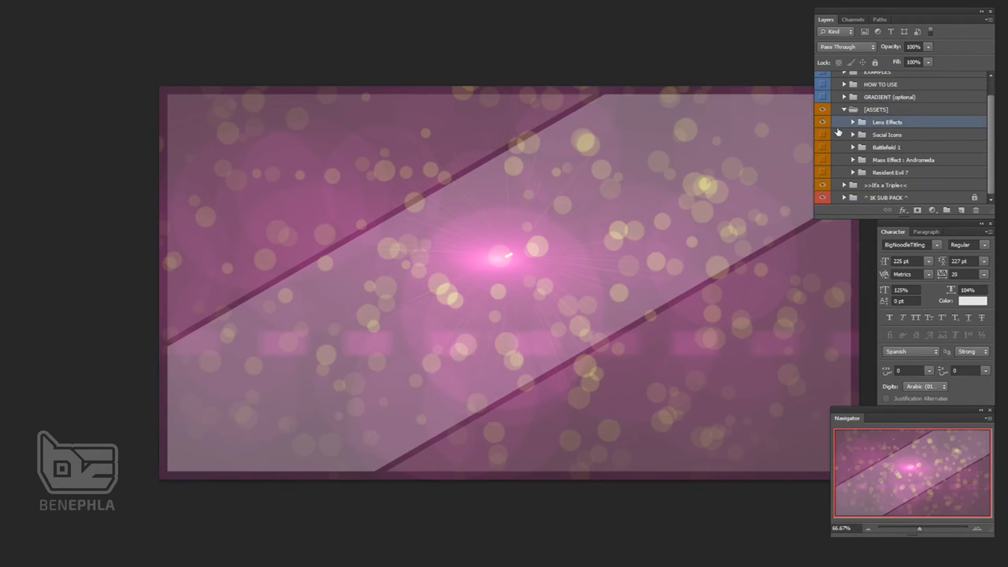
Step: Show the Battlefield 1 asset, select its BF 1 Logo layer, then hide the heading and logo
click(822, 123)
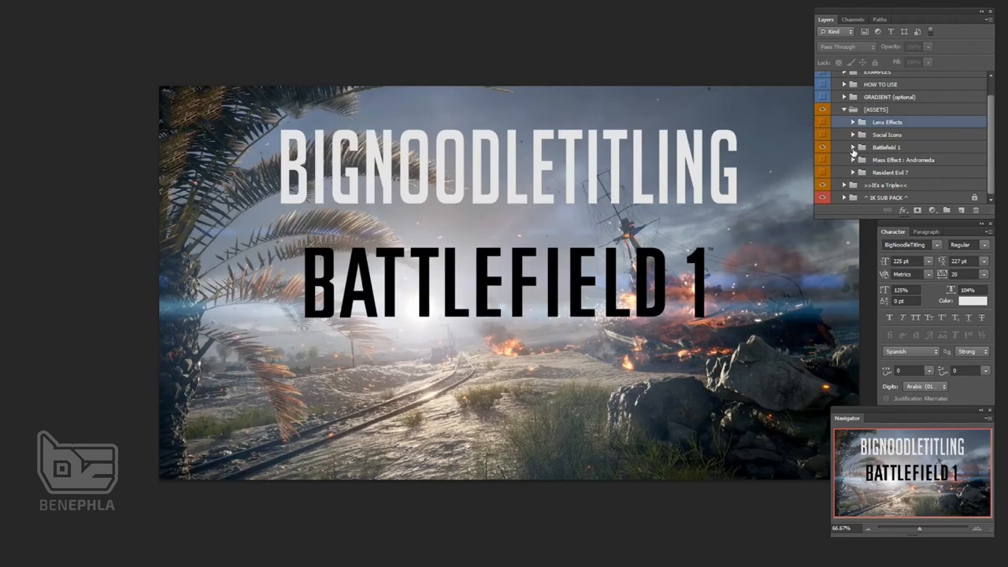
click(853, 148)
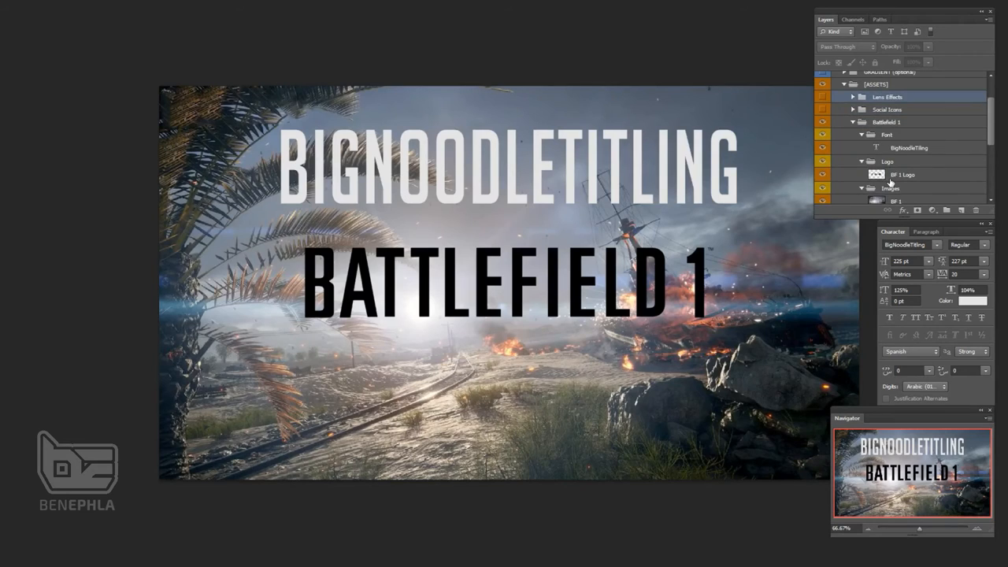
scroll(down, 3)
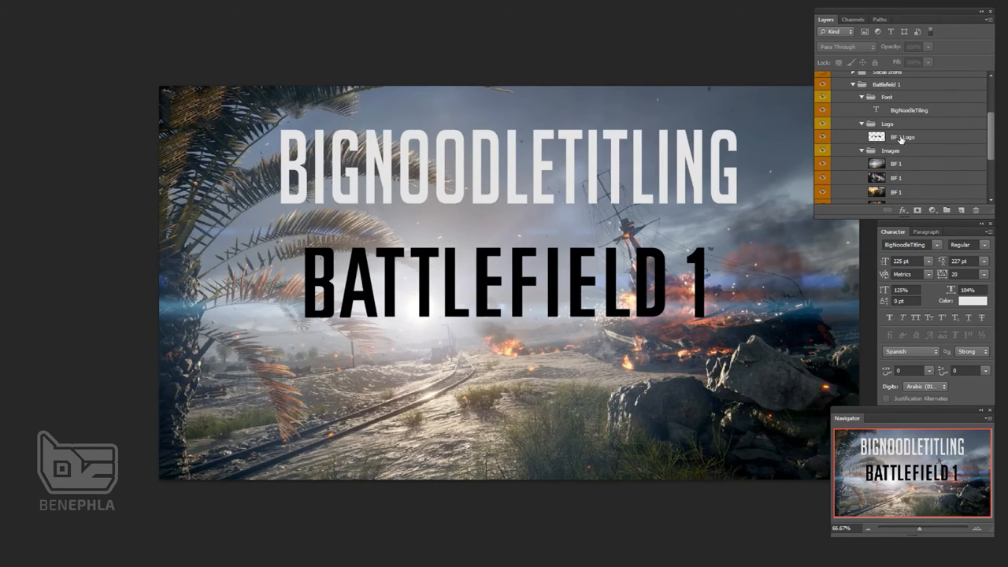
click(901, 135)
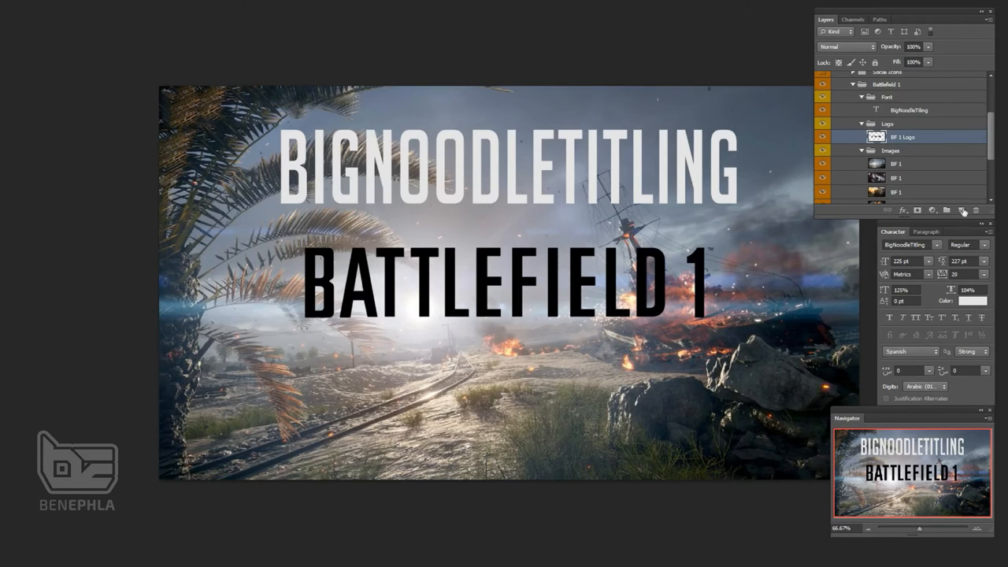
mouse_move(853, 145)
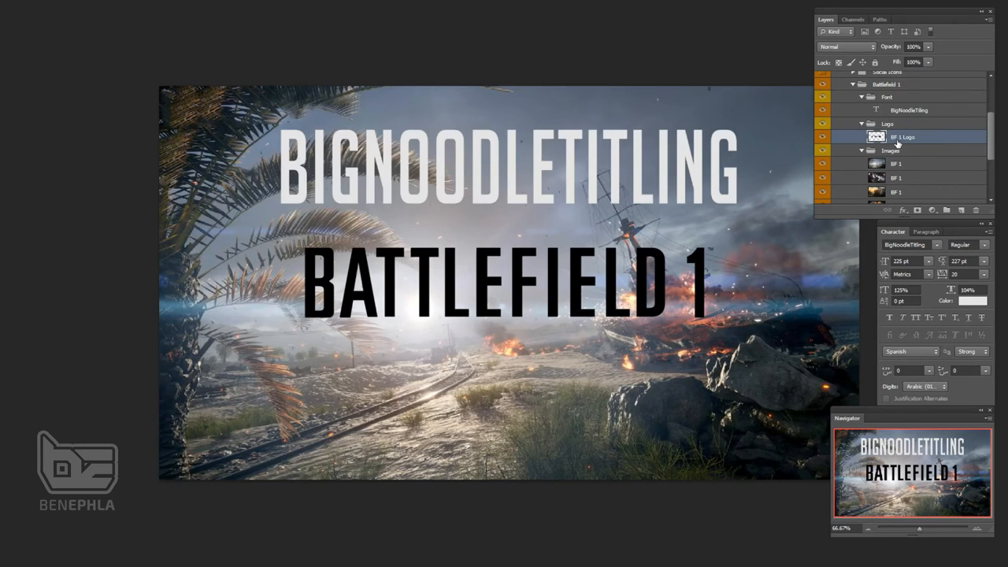
mouse_move(904, 117)
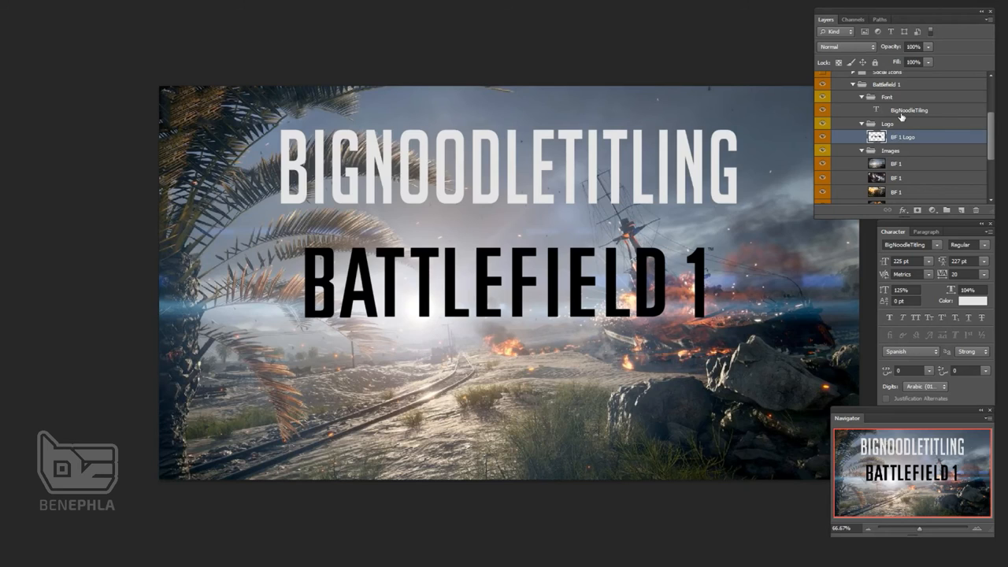
click(910, 110)
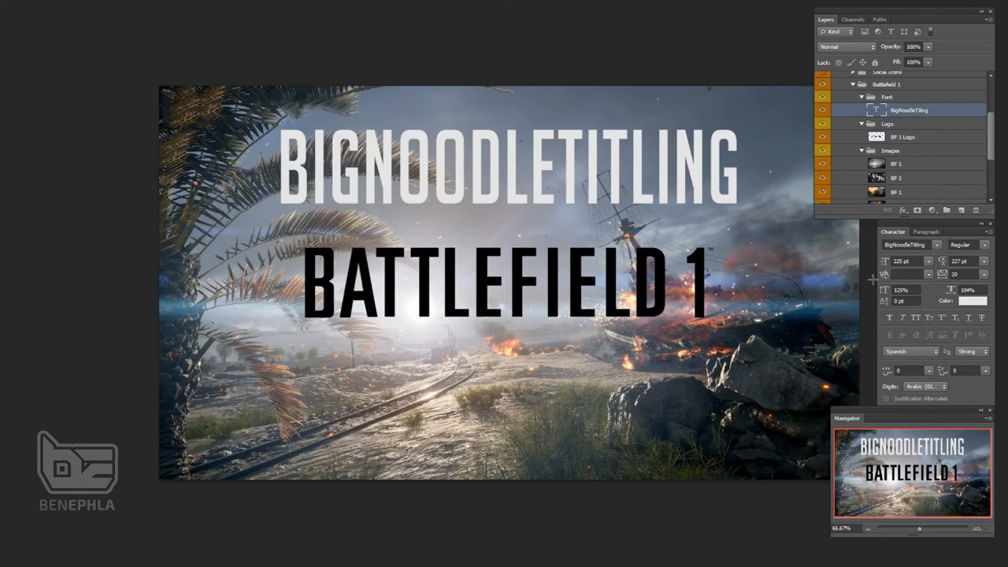
mouse_move(438, 98)
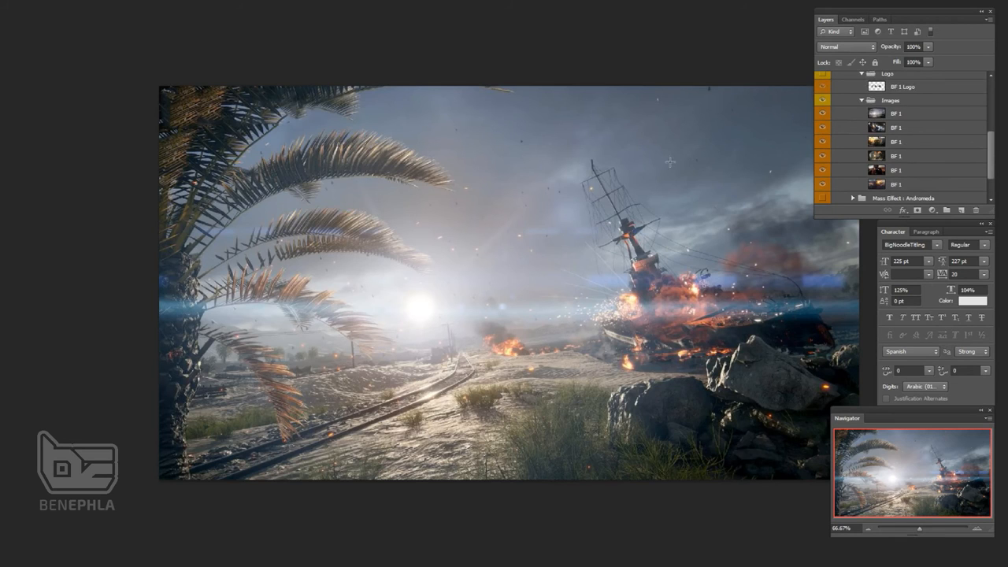
mouse_move(214, 125)
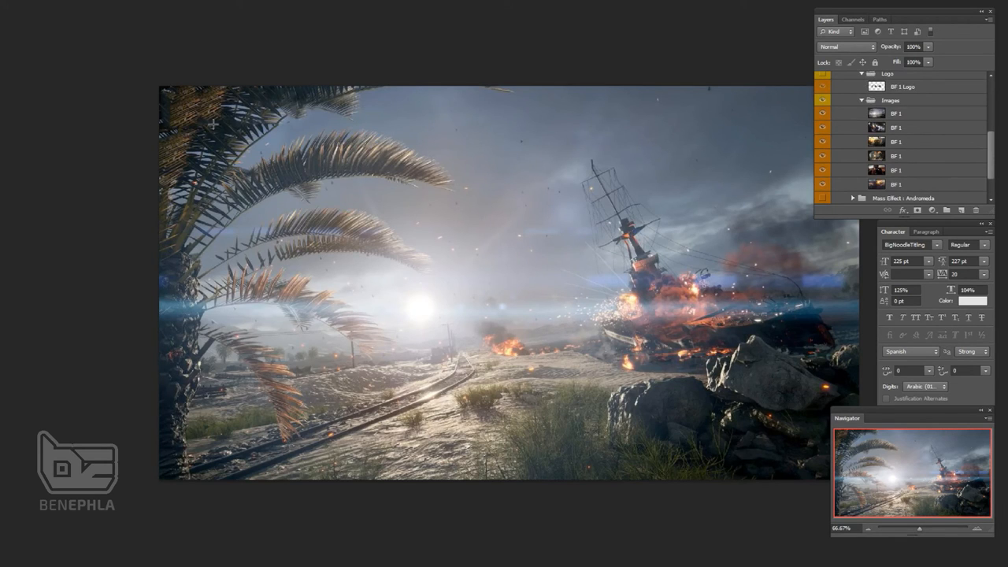
mouse_move(743, 260)
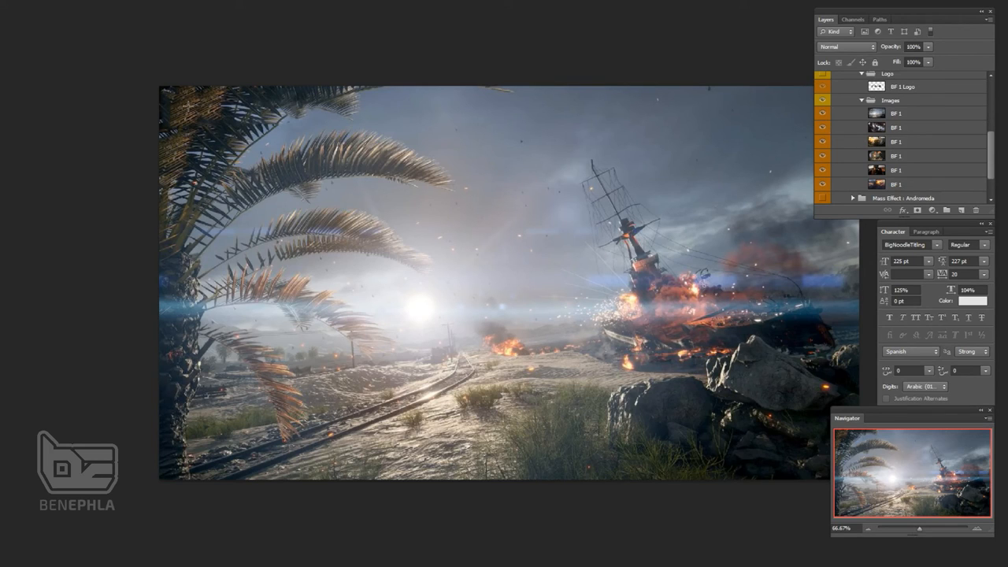
mouse_move(150, 114)
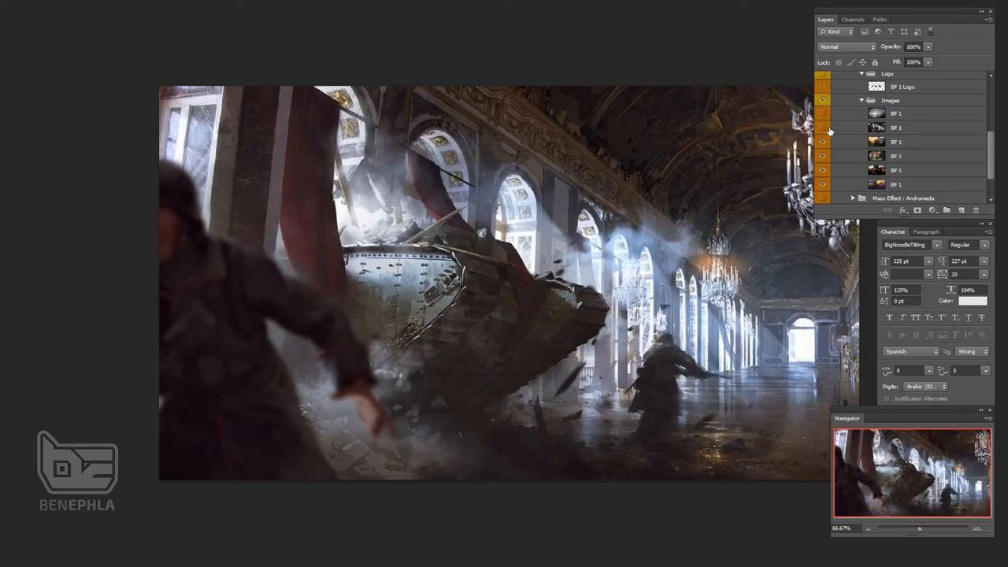
Step: Switch to another Battlefield 1 background image before returning to the pack banner
click(823, 145)
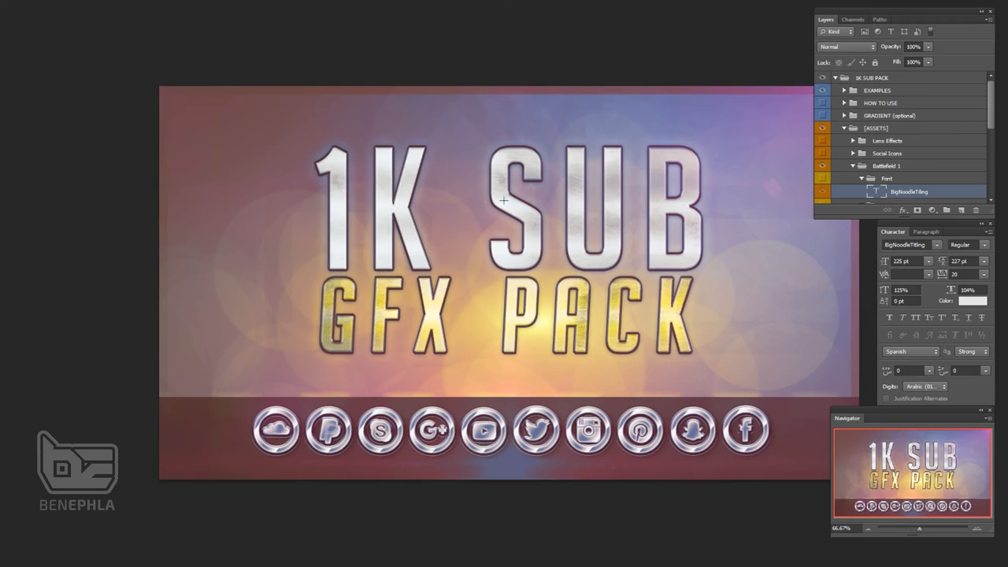
mouse_move(786, 176)
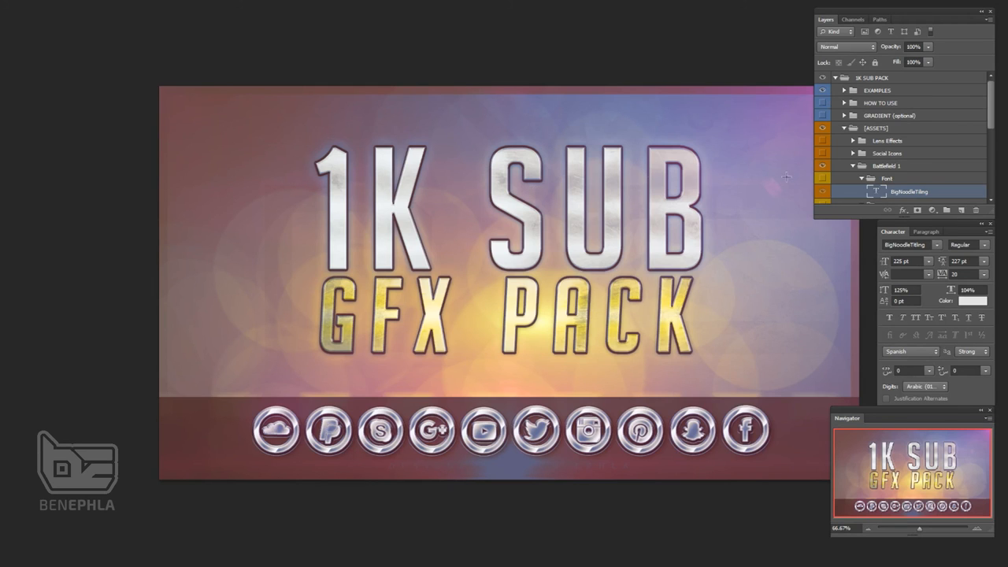